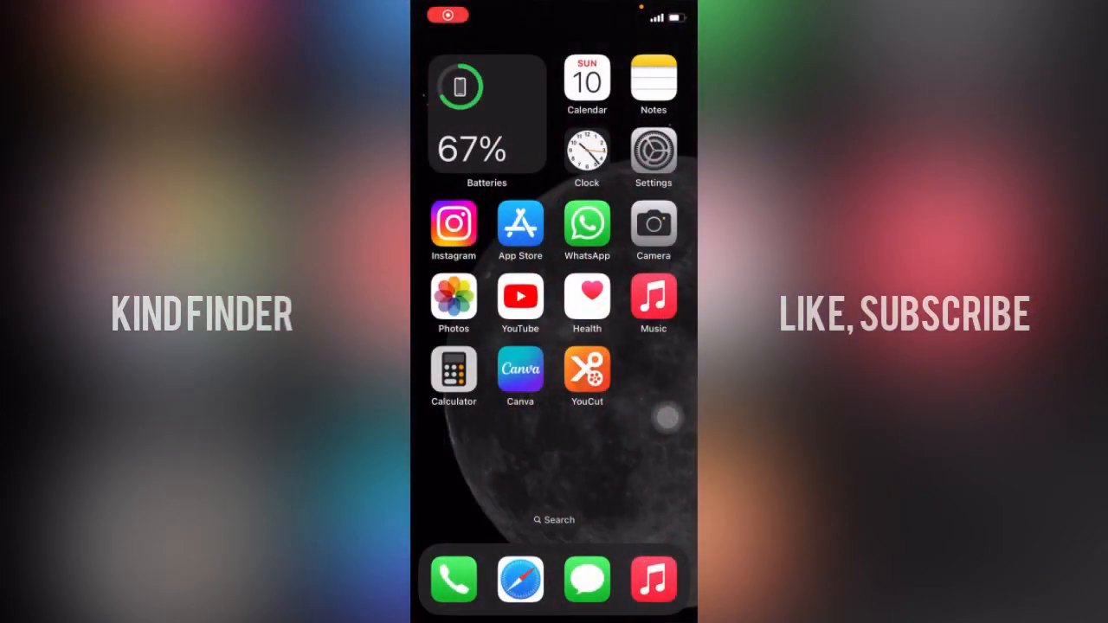
Launch the Settings app from the Home Screen
scroll("left", 3)
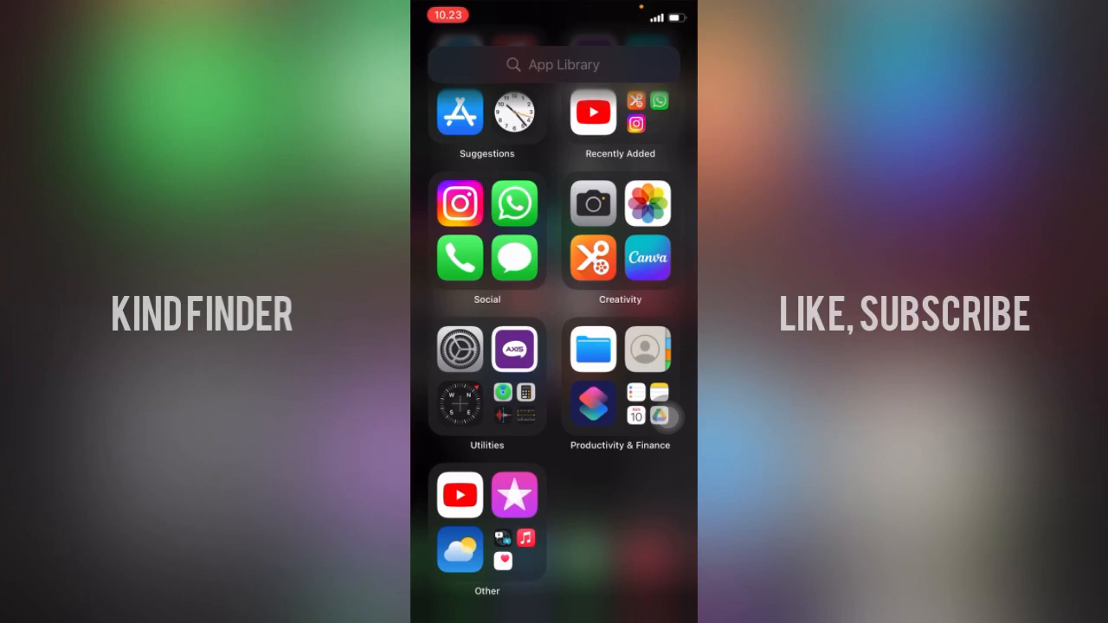
scroll("down", 3)
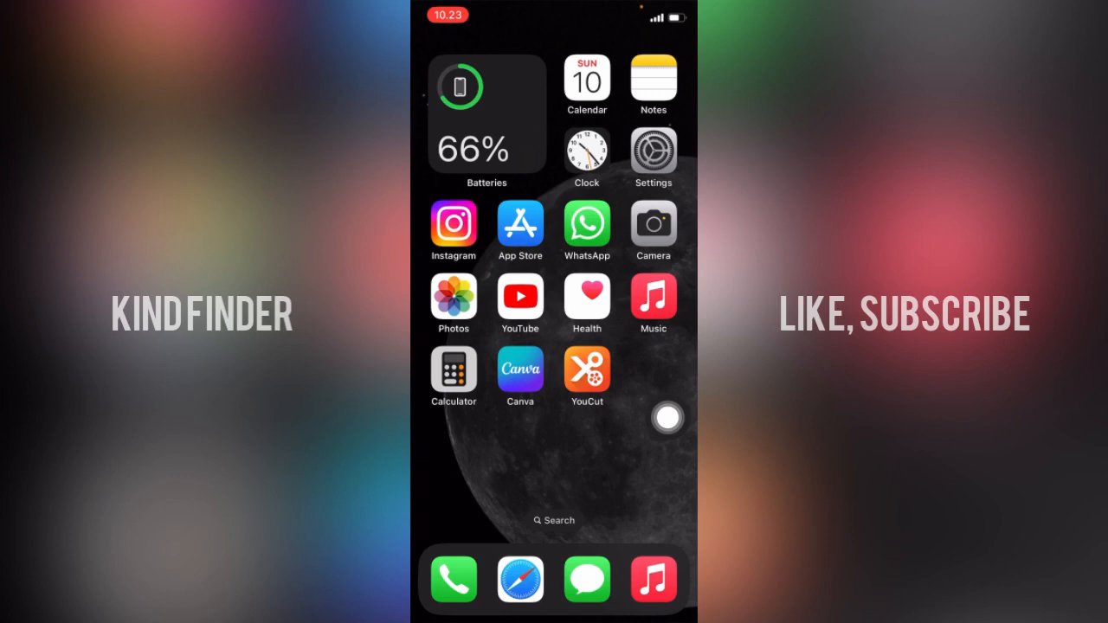
left_click(666, 417)
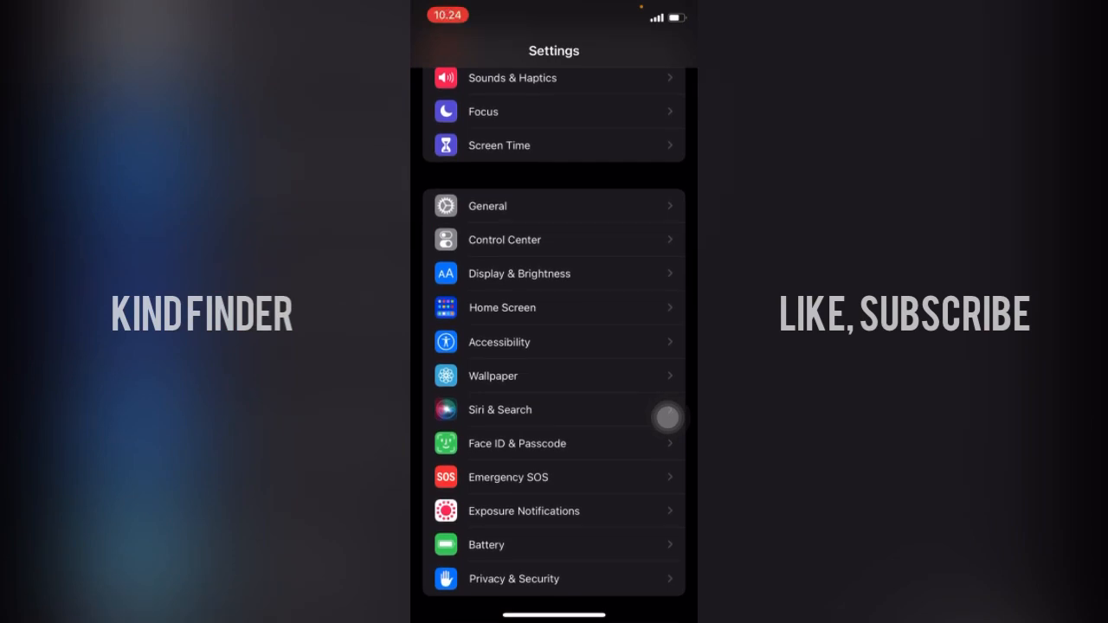
Navigate through Accessibility and AssistiveTouch to the Customize Top Level Menu page
scroll("down", 3)
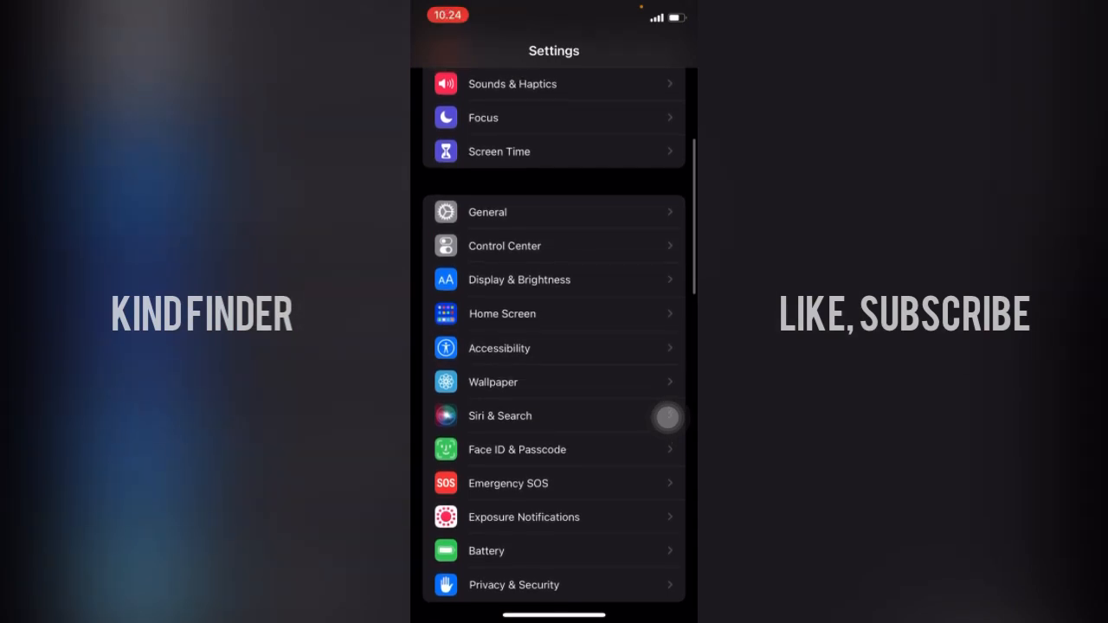
left_click(499, 348)
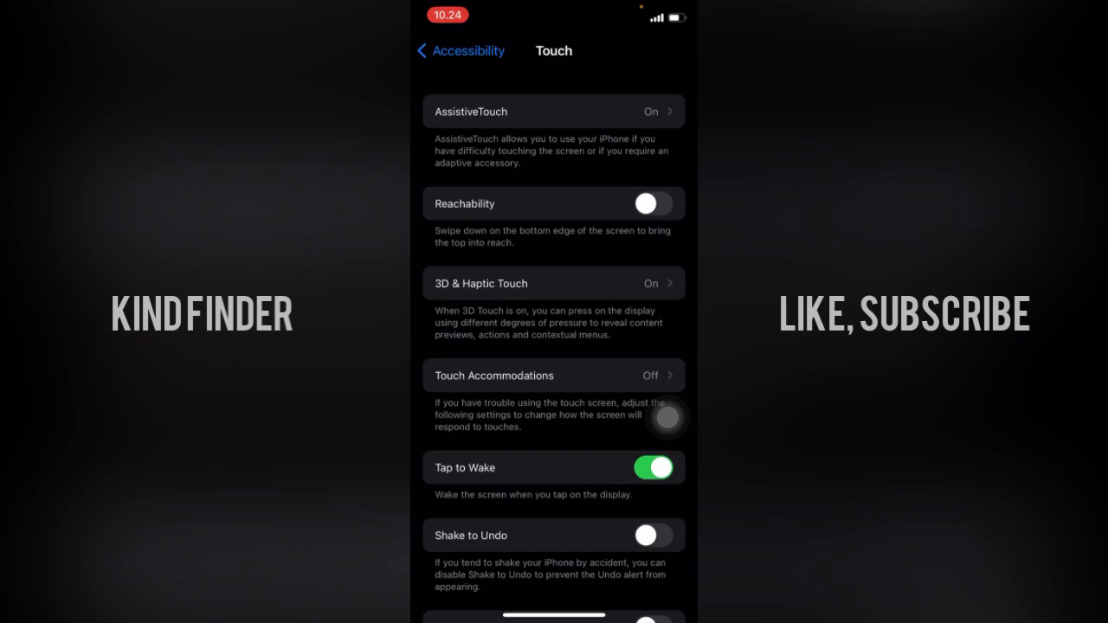
left_click(554, 111)
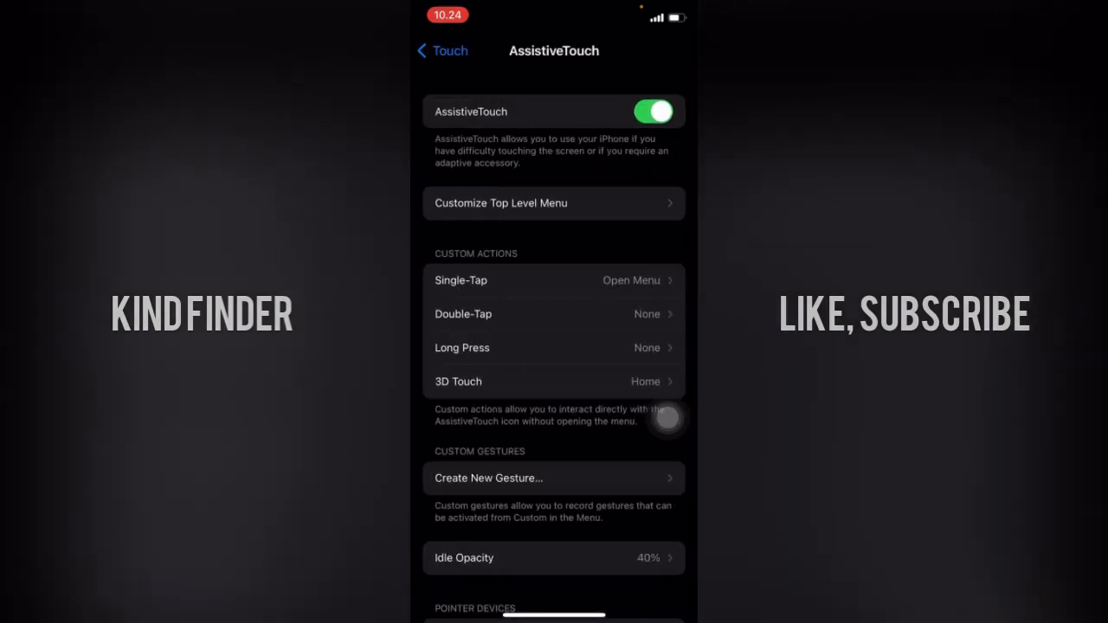
left_click(554, 203)
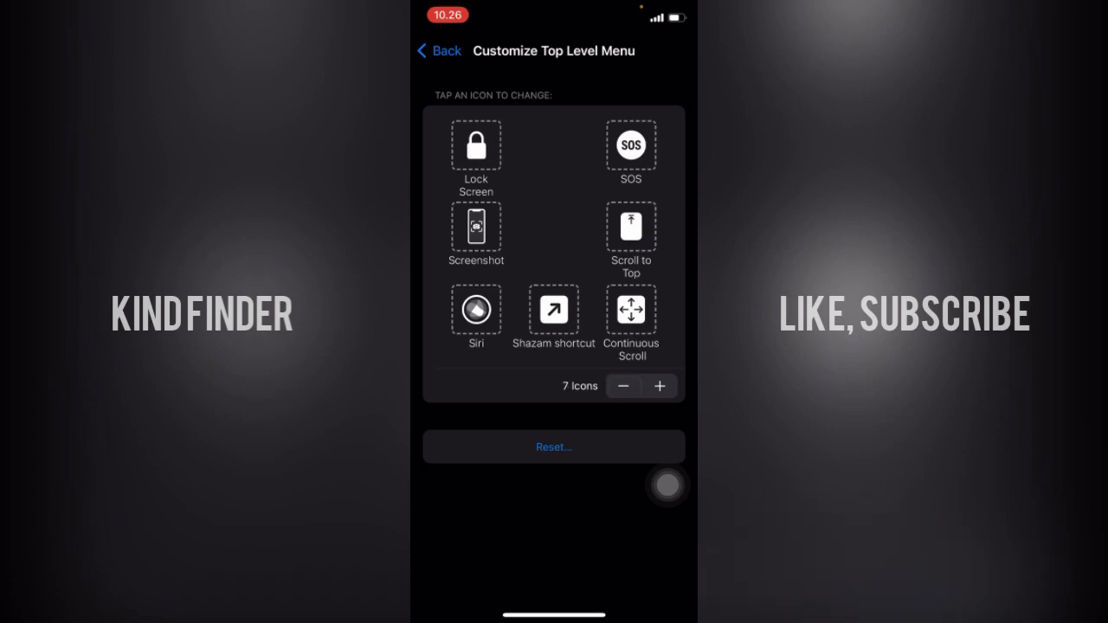
Shrink the menu from seven icons to Siri alone, then grow it to four slots
left_click(624, 386)
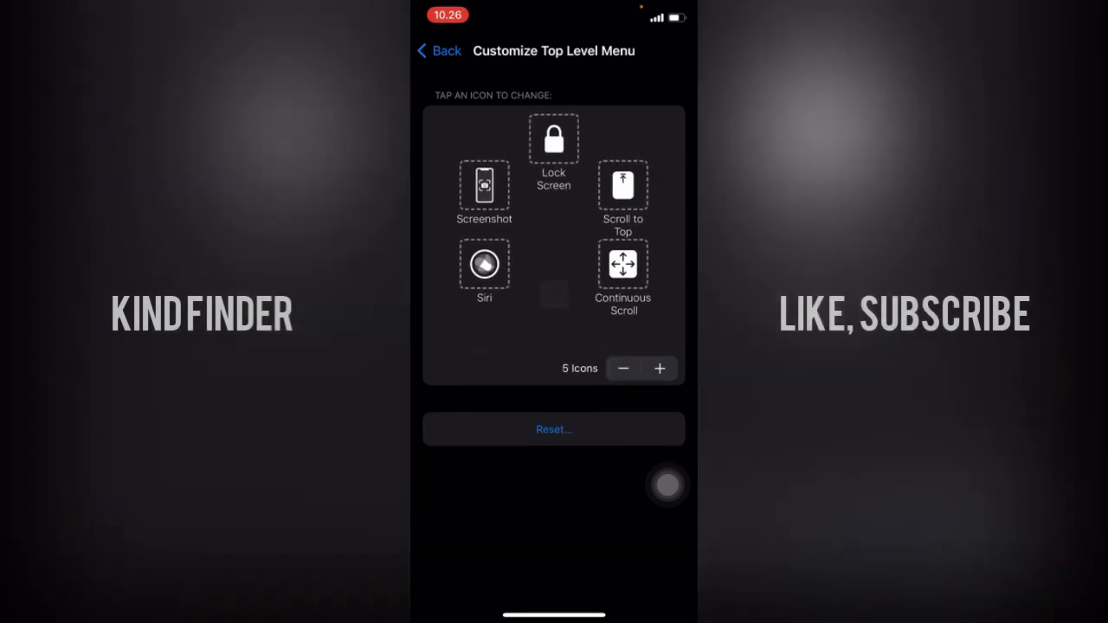
left_click(623, 367)
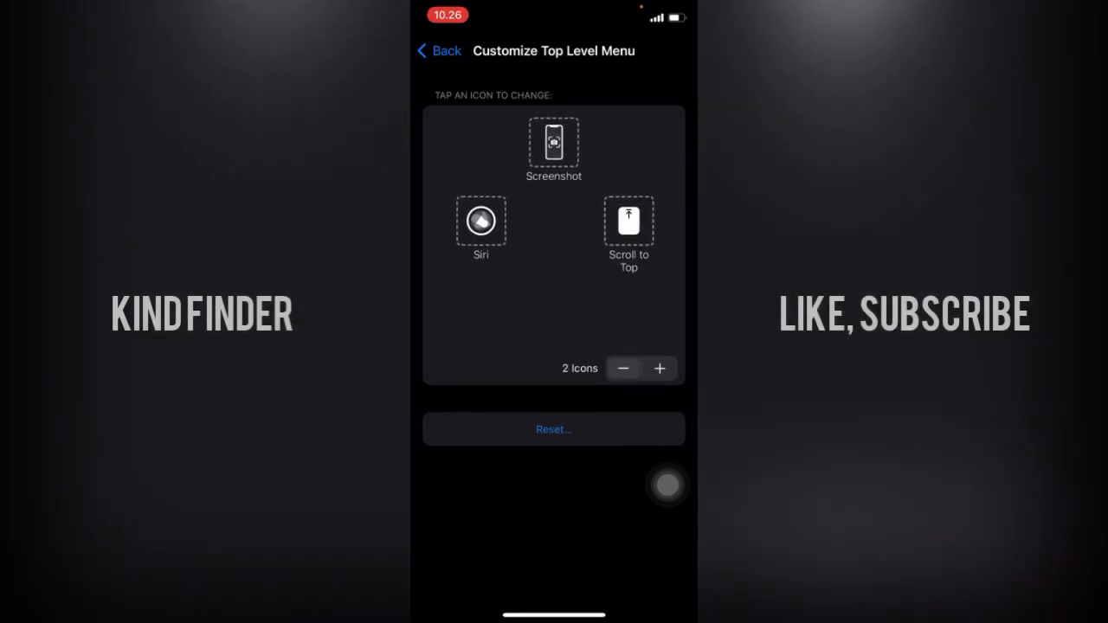
left_click(623, 367)
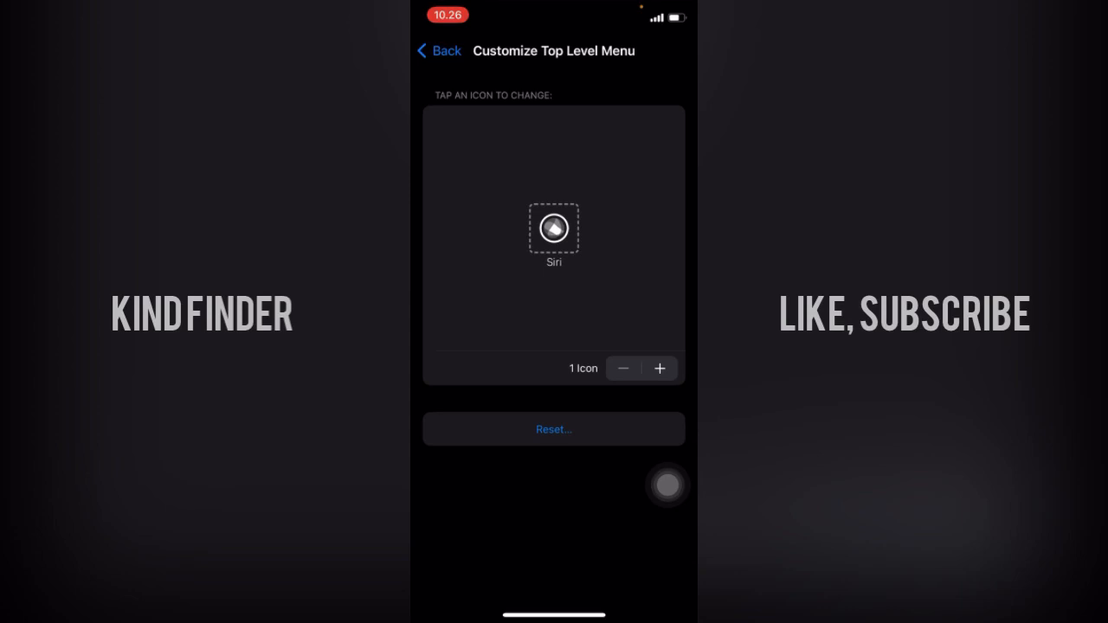
left_click(658, 367)
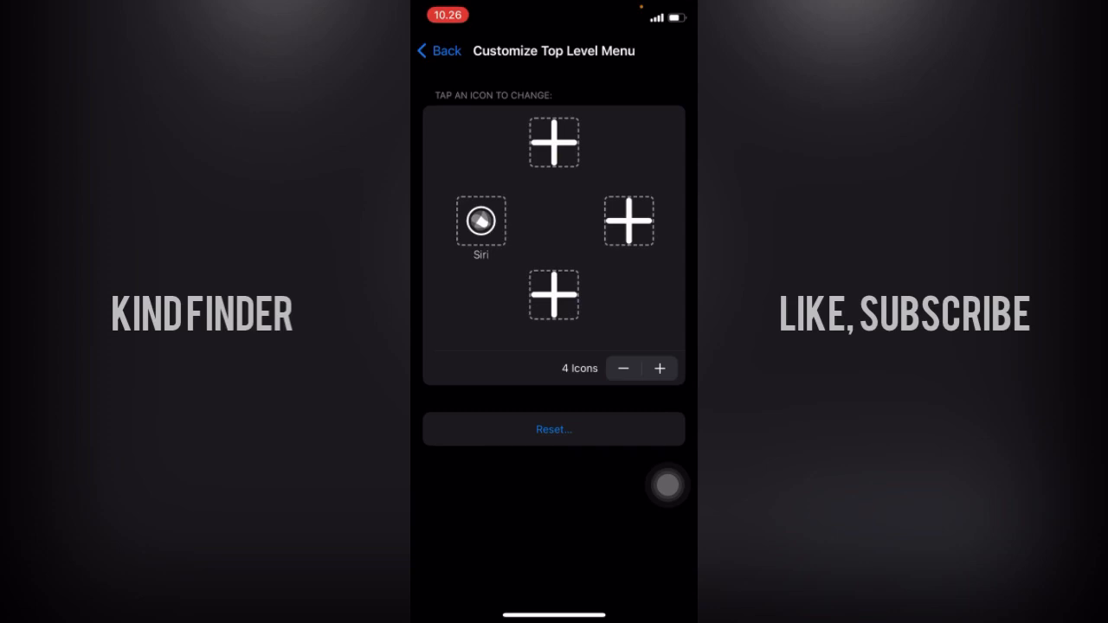
Assign Notification Center, Custom, Device and Control Center to the empty slots and show the action list
left_click(554, 429)
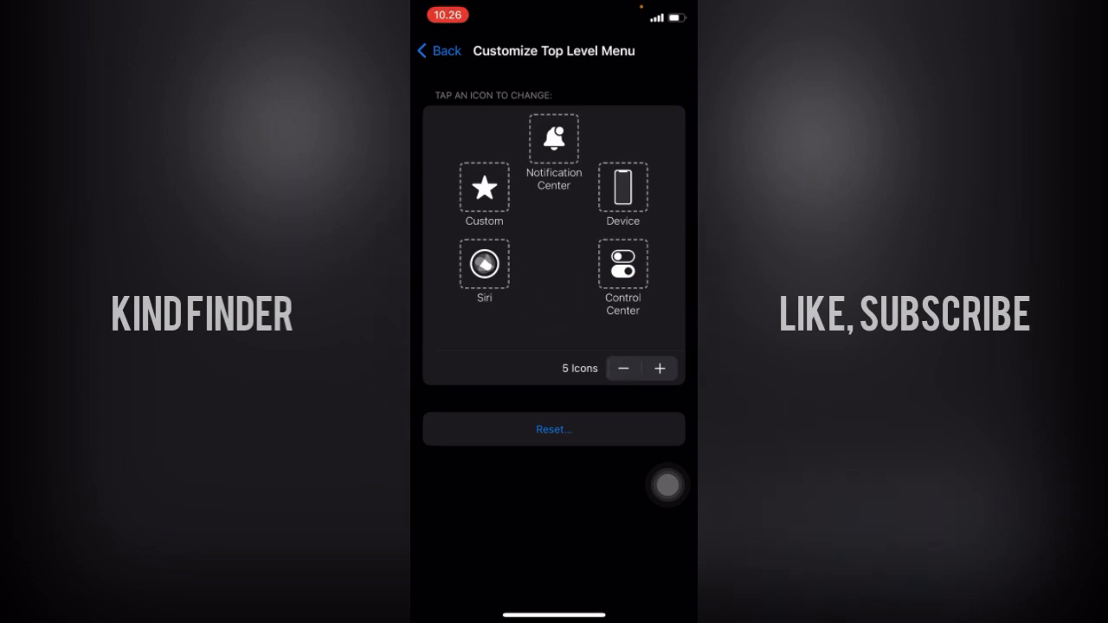
left_click(658, 367)
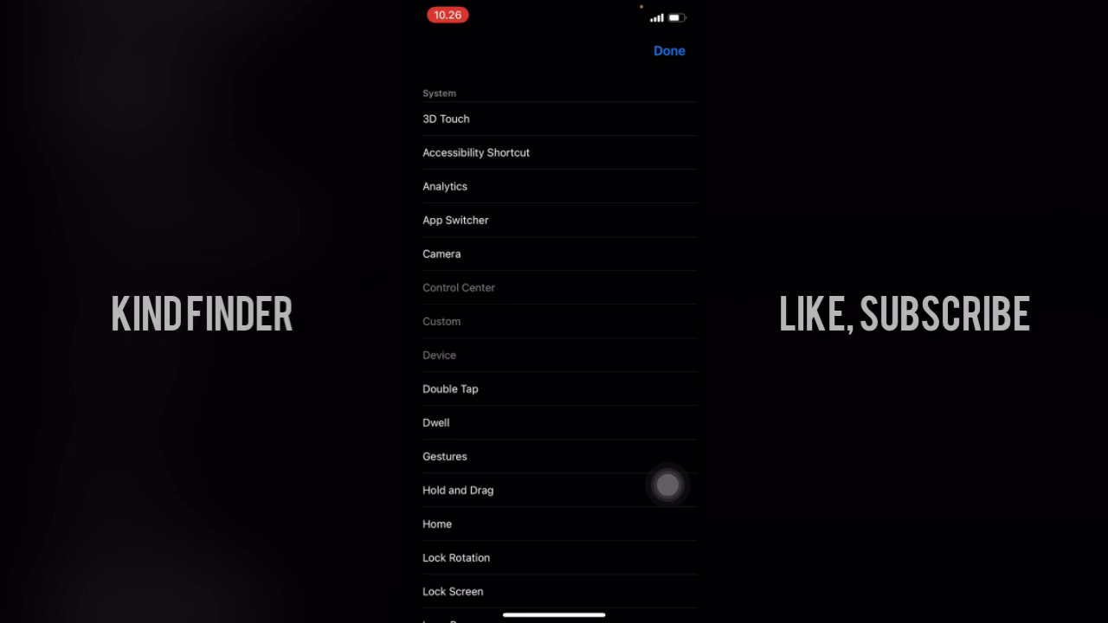
Dismiss the action list and remove the extra empty slot, leaving five icons
scroll("down", 3)
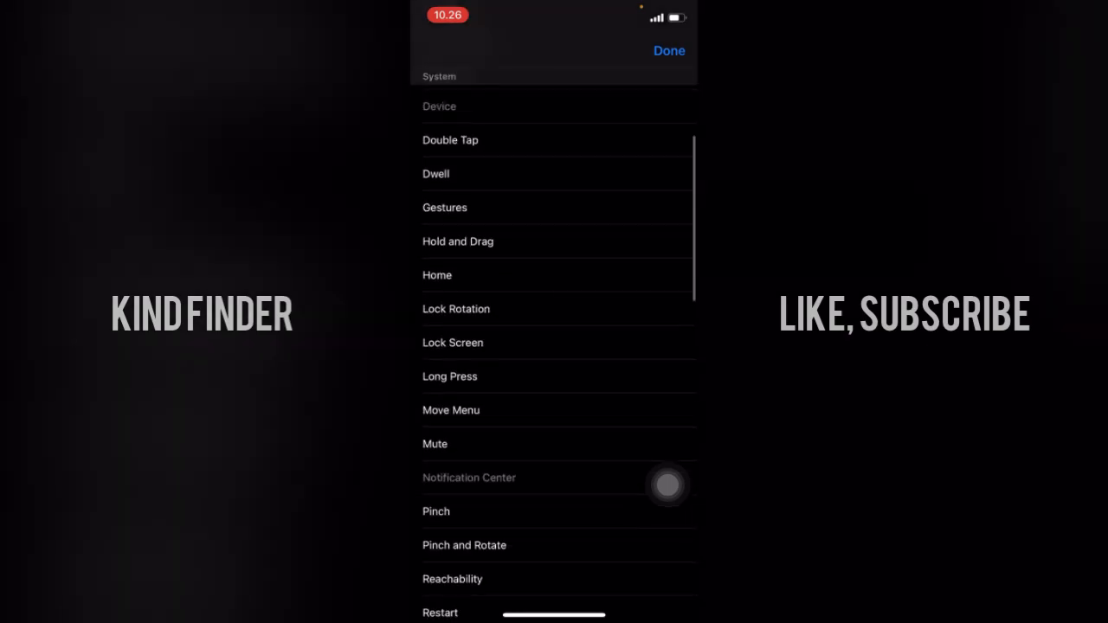
scroll("down", 3)
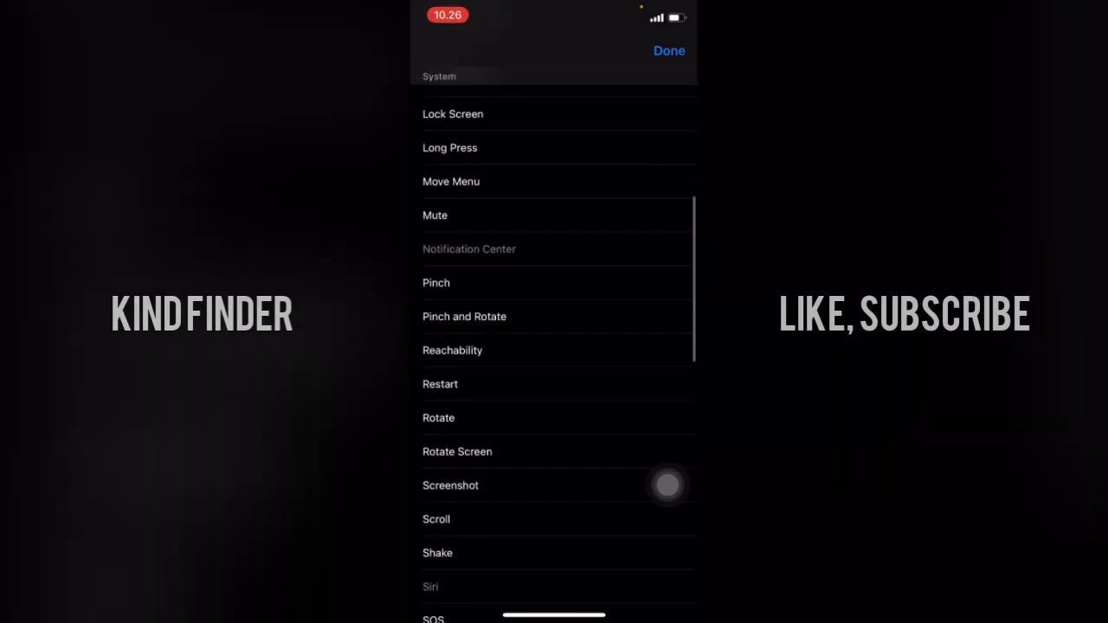
scroll("down", 3)
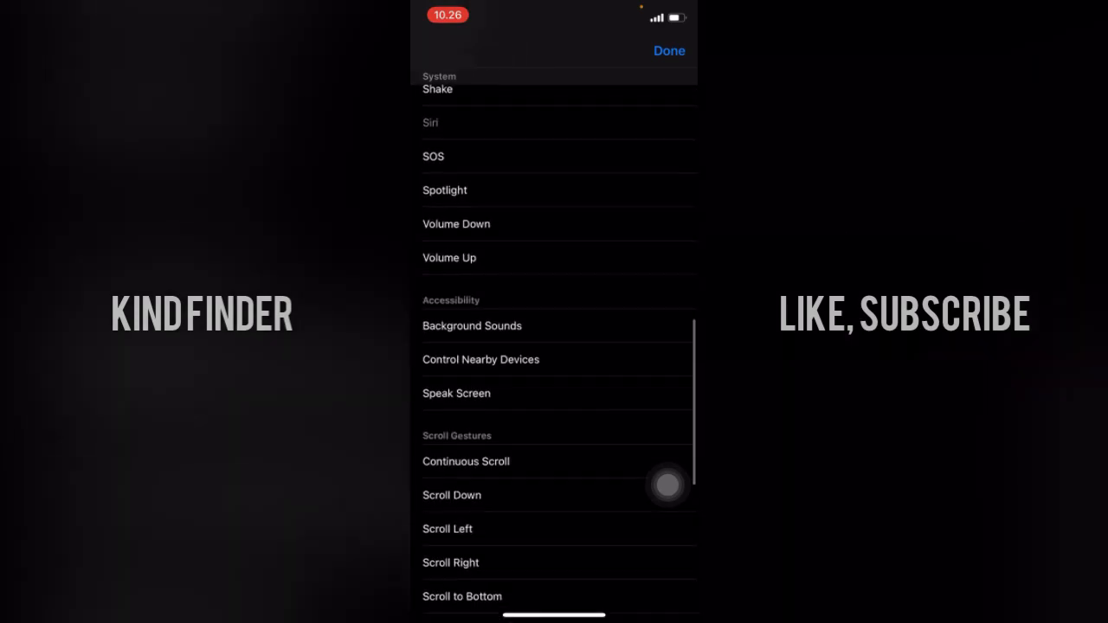
scroll("down", 3)
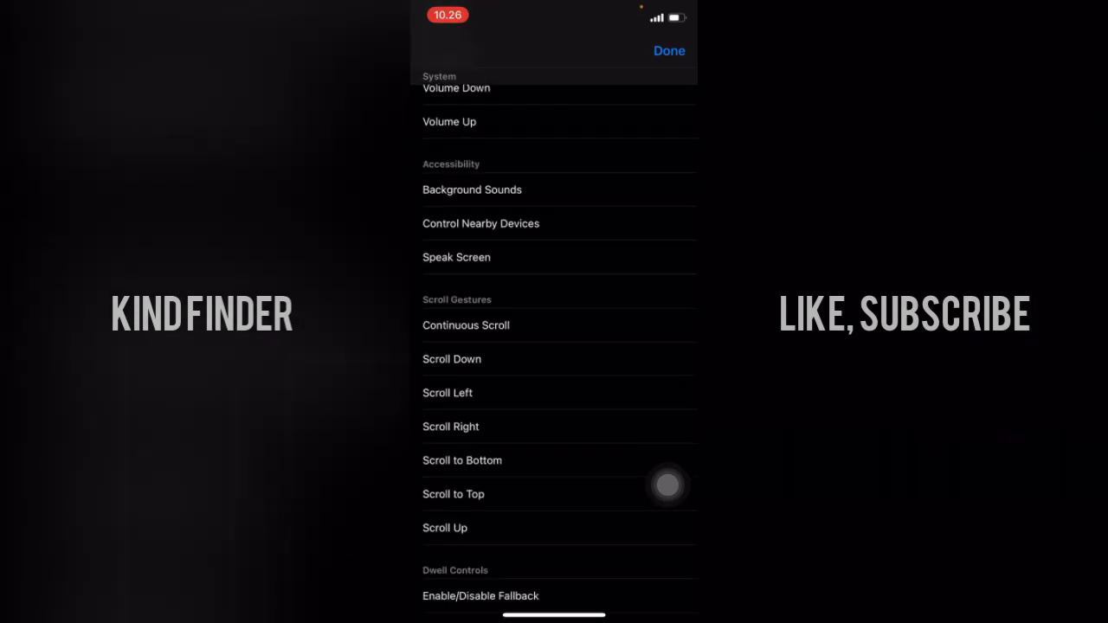
scroll("down", 3)
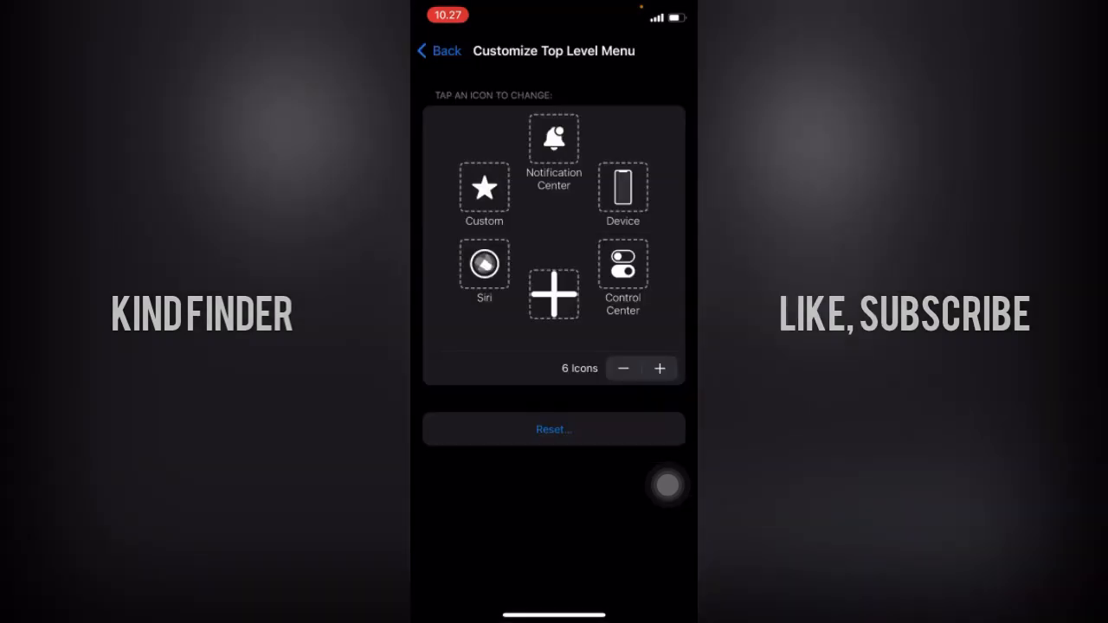
left_click(623, 367)
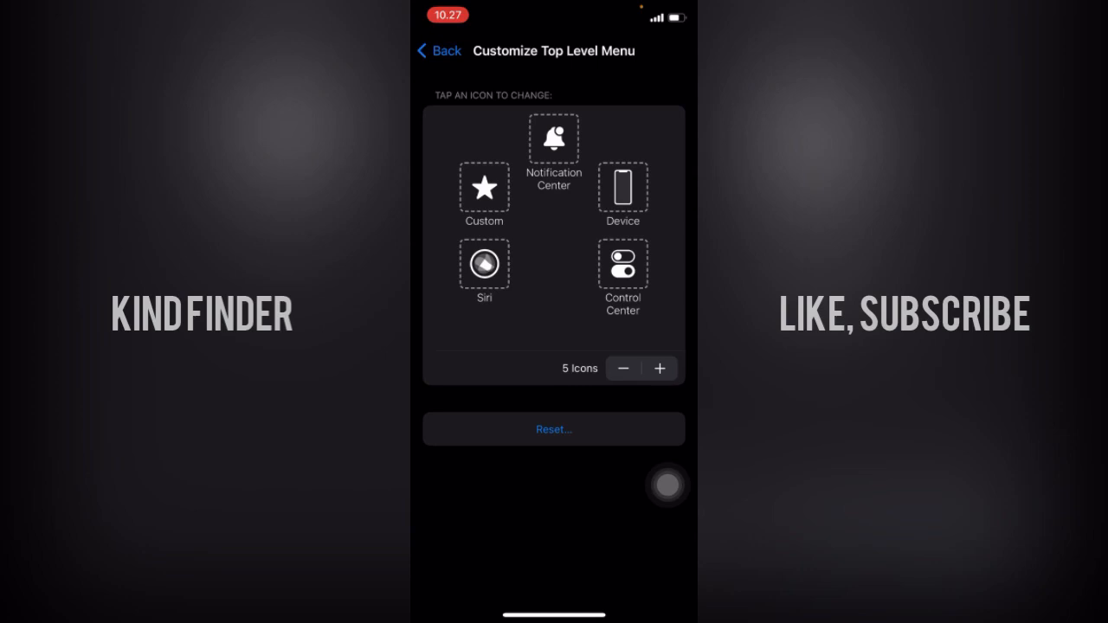